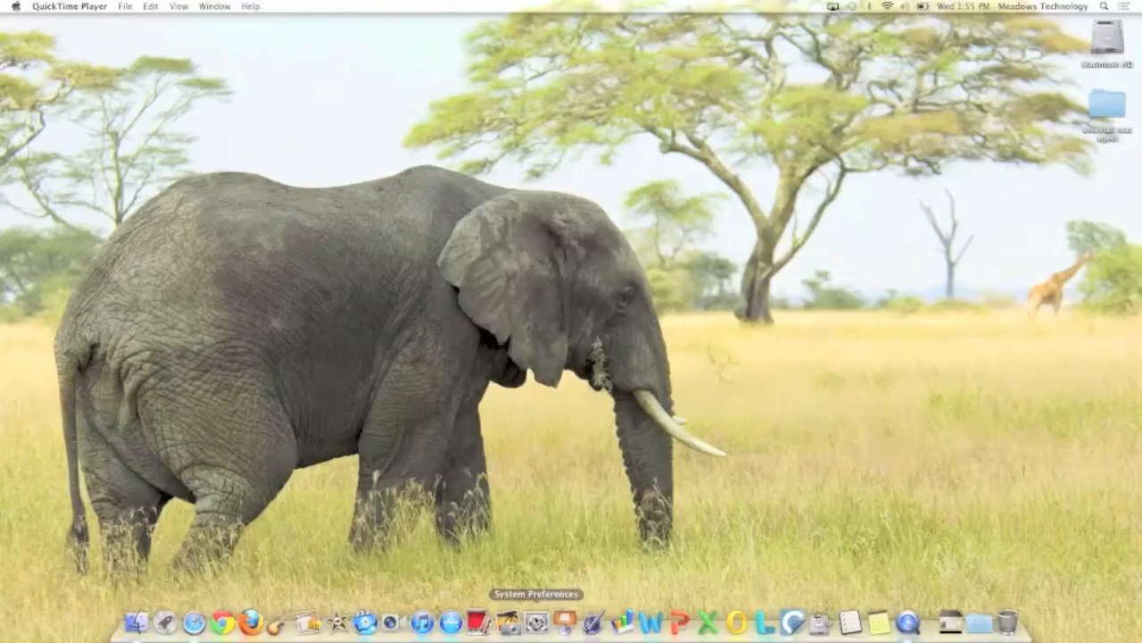
Launch System Preferences from the Dock, showing the full grid of settings panes.
left_click(537, 620)
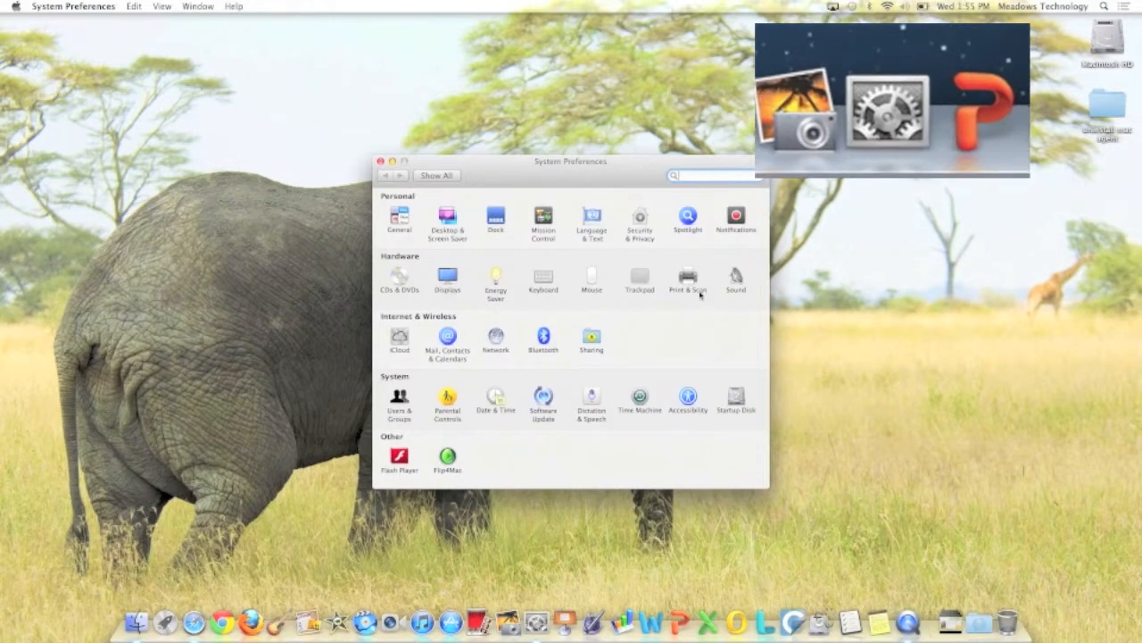
left_click(735, 277)
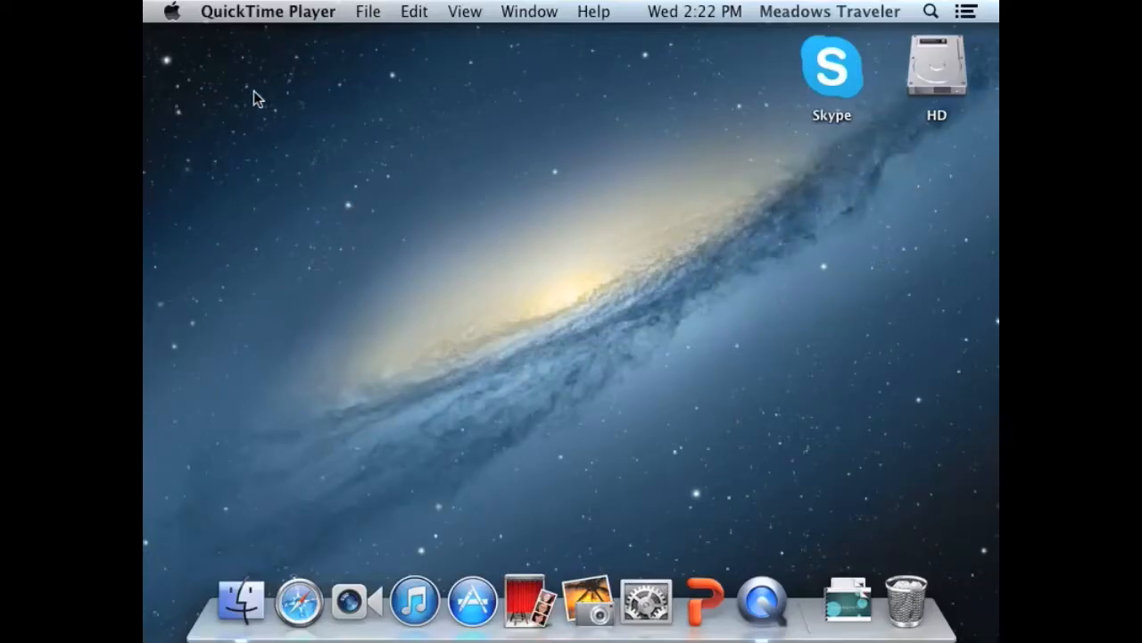
Reopen System Preferences from the Apple menu and go to the Displays pane.
left_click(170, 11)
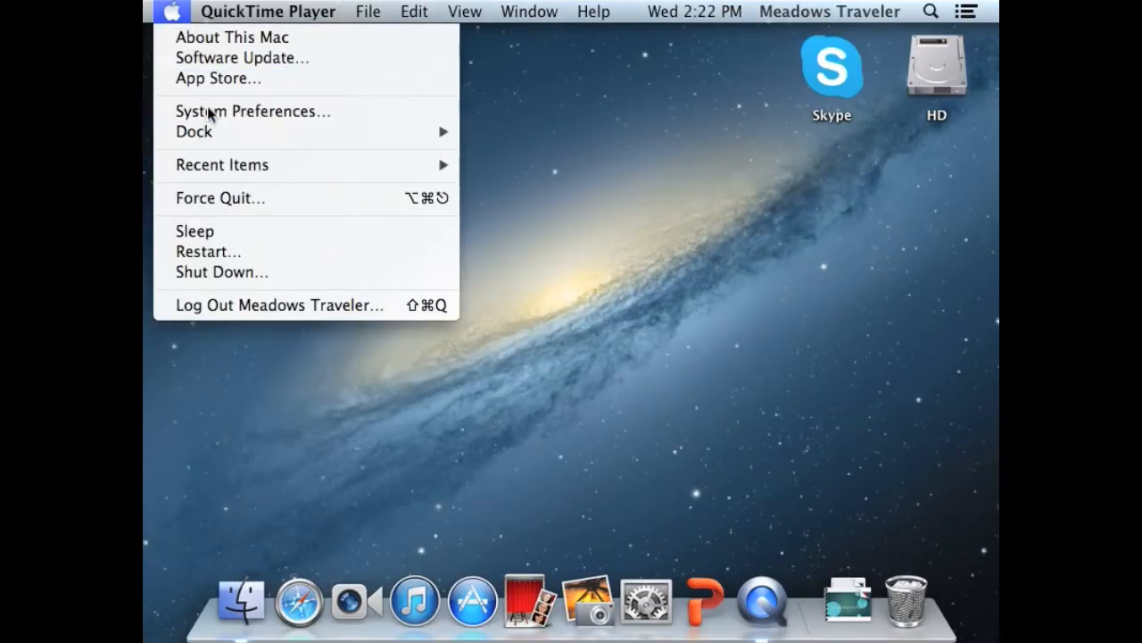
left_click(252, 110)
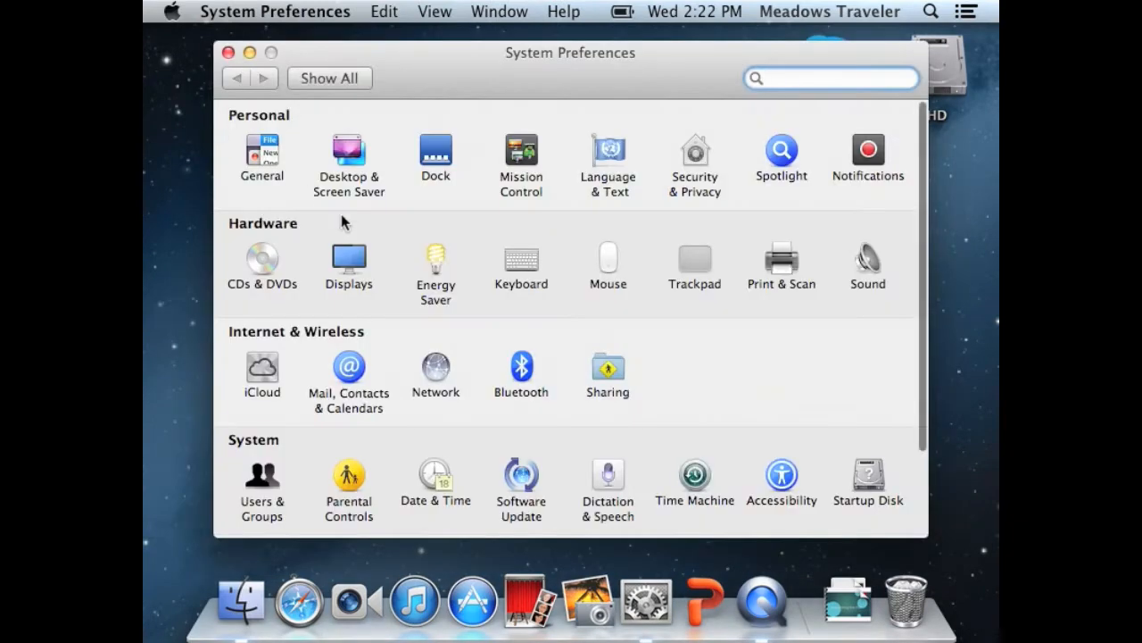
left_click(348, 263)
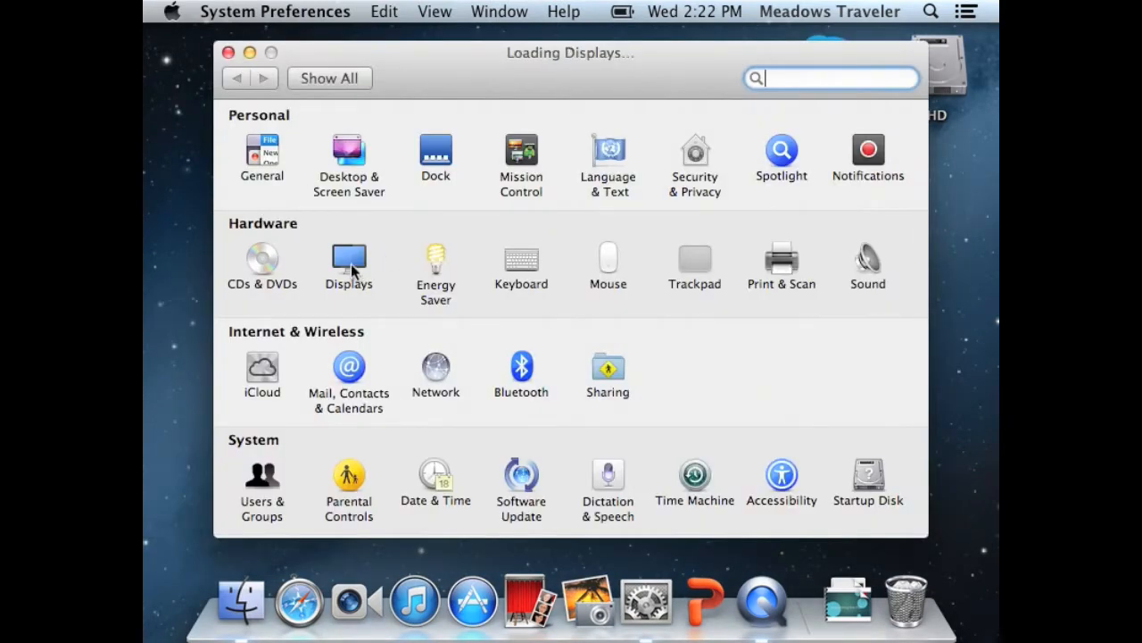
Show the Crestron display's Arrangement settings with Mirror Displays enabled.
left_click(349, 258)
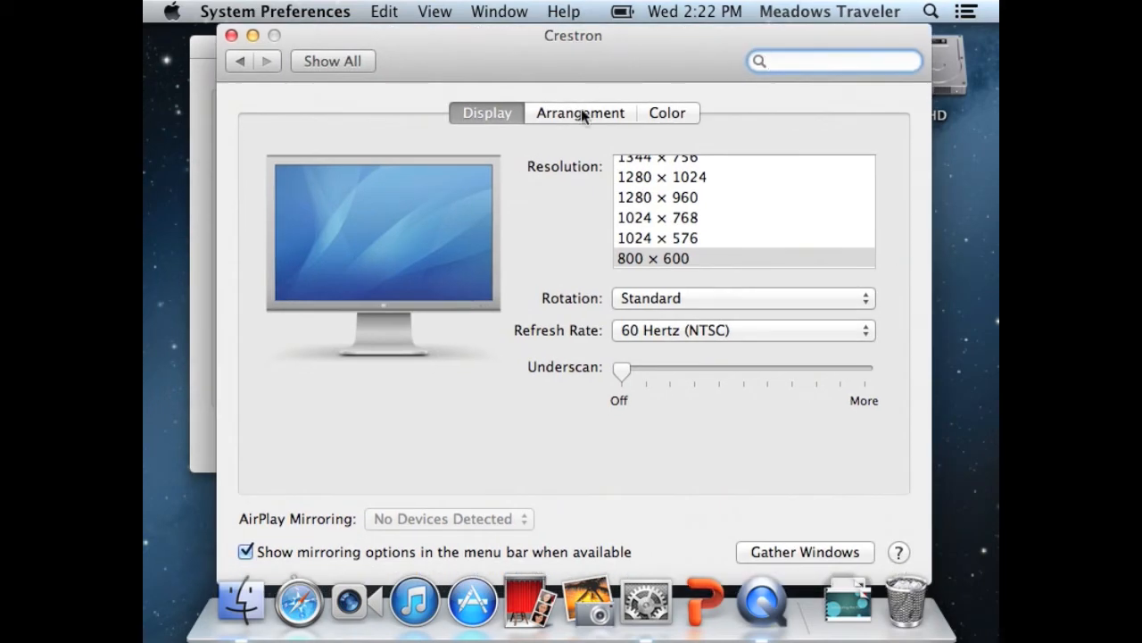
left_click(580, 113)
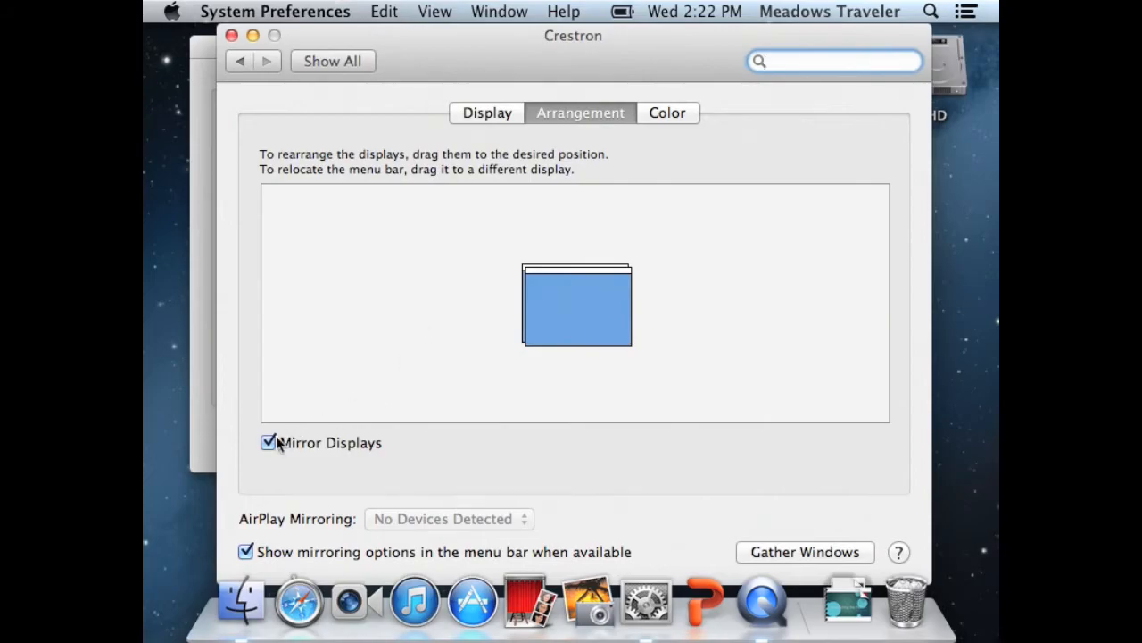